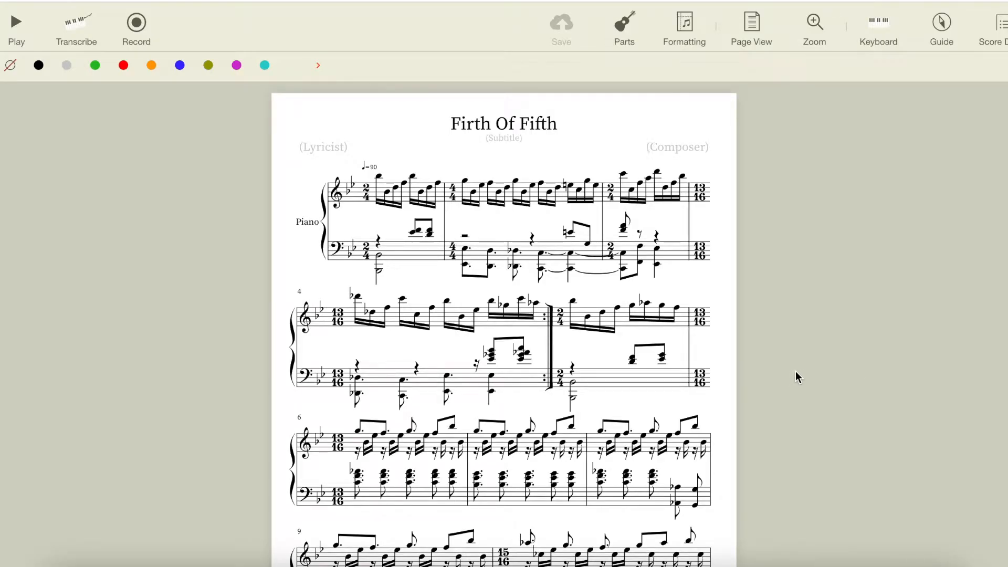
mouse_move(806, 378)
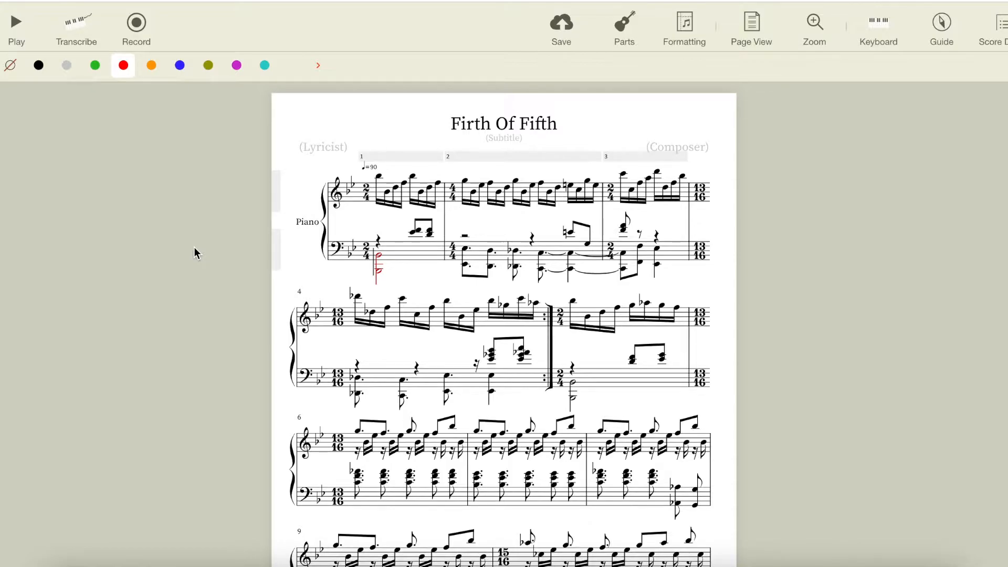
Select the opening notes of measure 1, then measure 3, in the Firth Of Fifth score
click(417, 230)
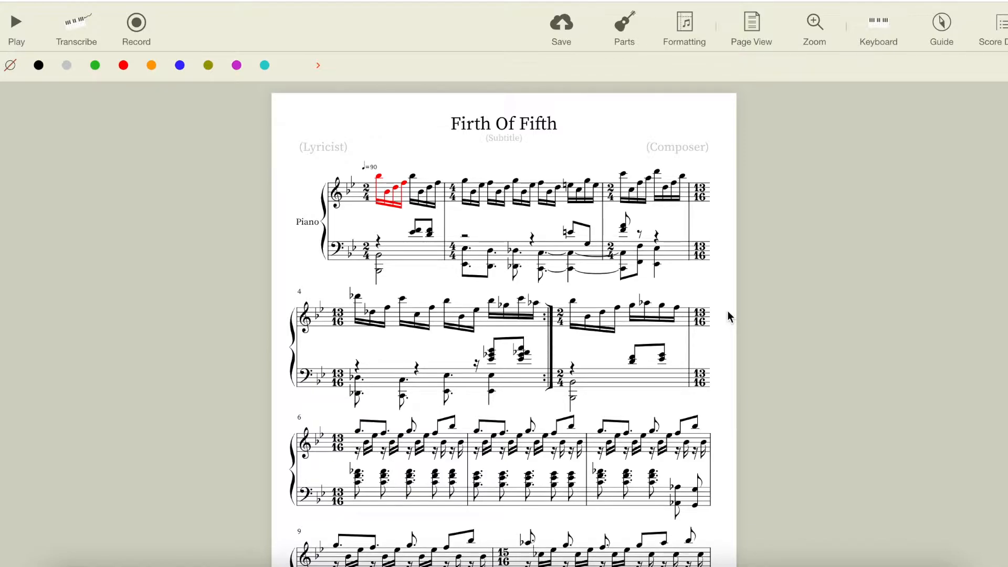
click(653, 315)
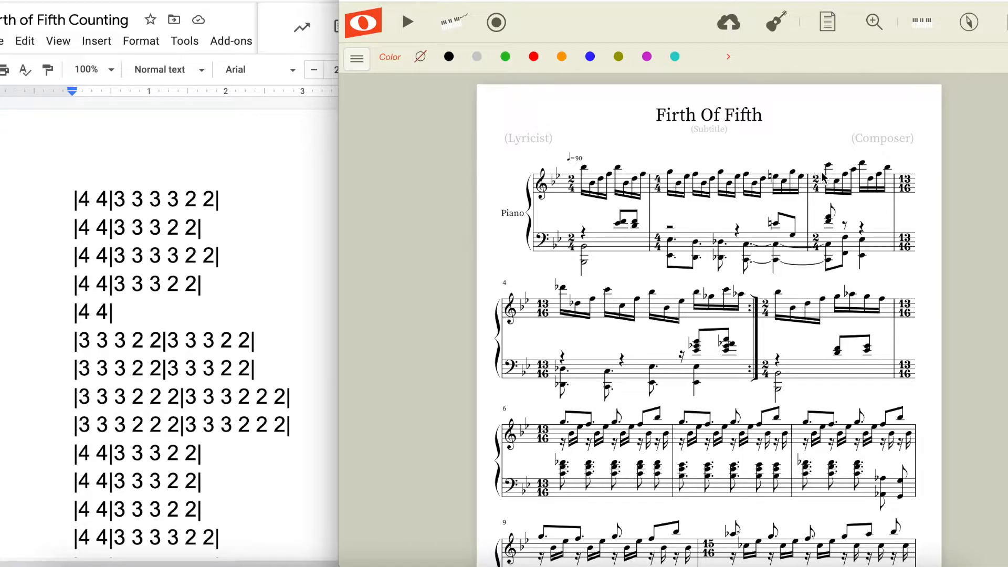
click(842, 186)
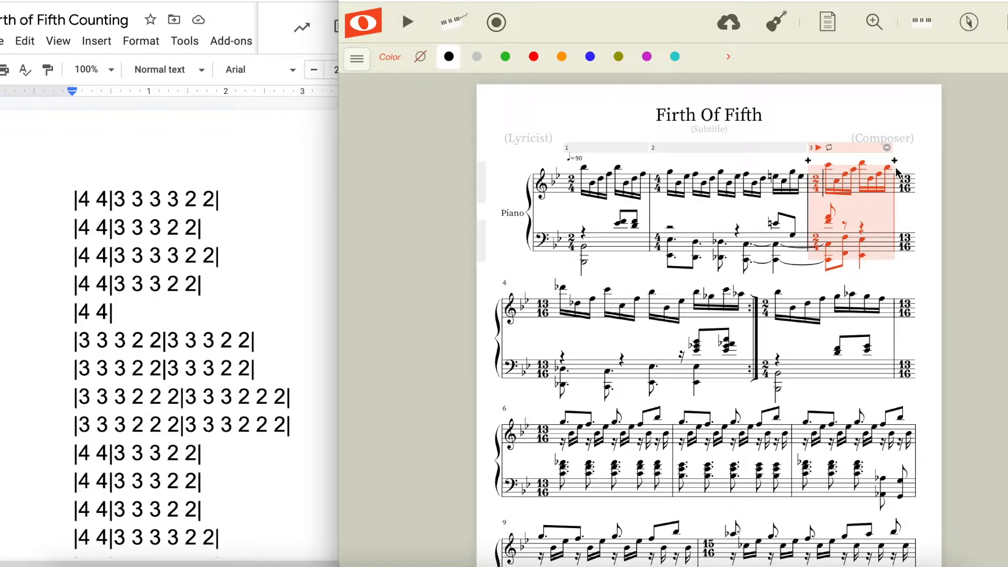
mouse_move(710, 283)
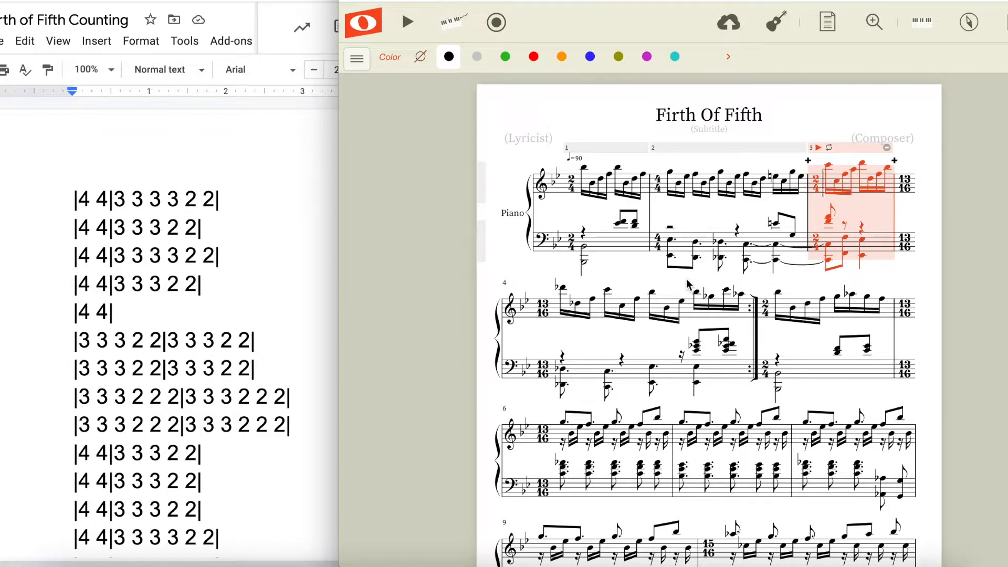
mouse_move(304, 230)
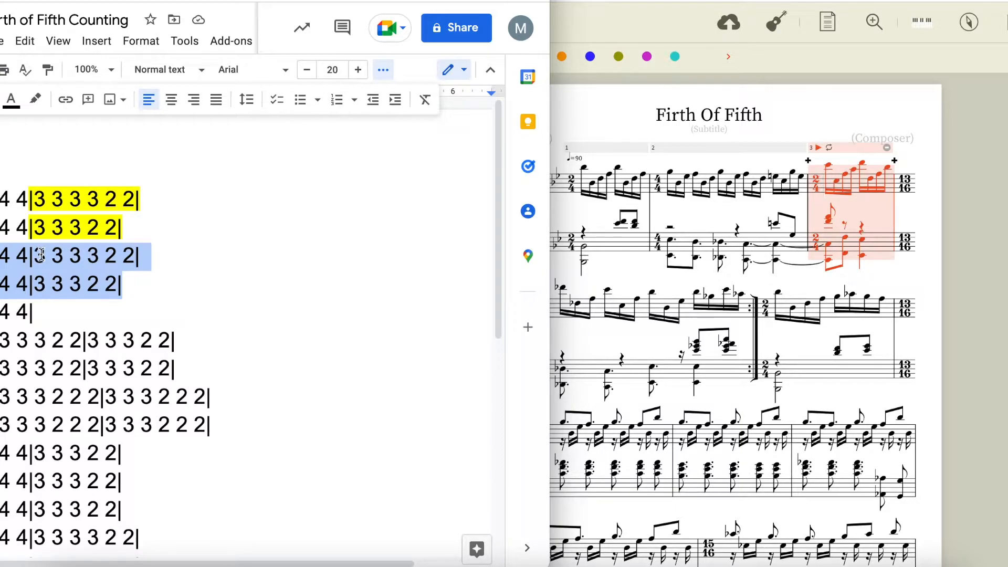
mouse_move(483, 384)
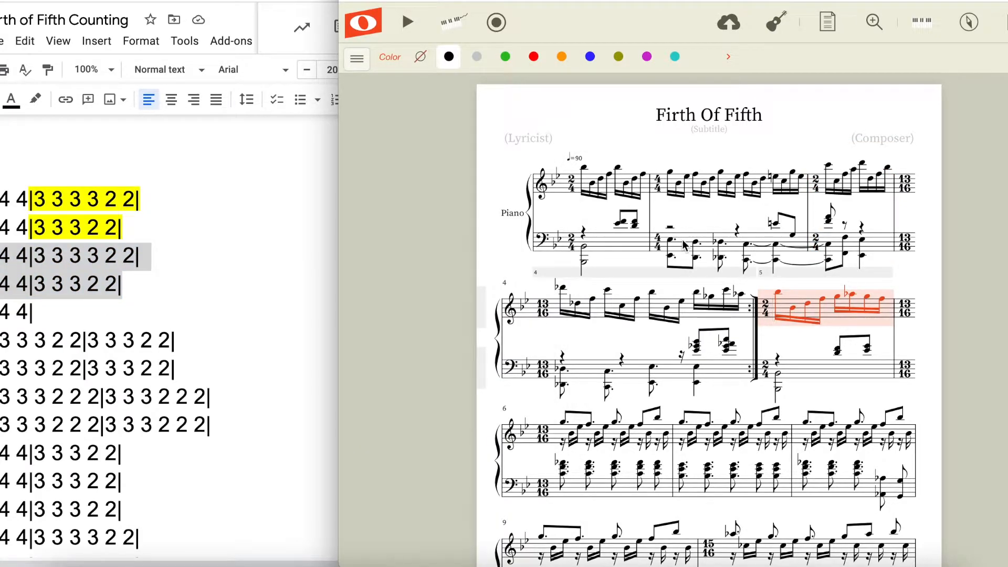
Scroll down through the Firth Of Fifth score toward its final measures
scroll(down, 3)
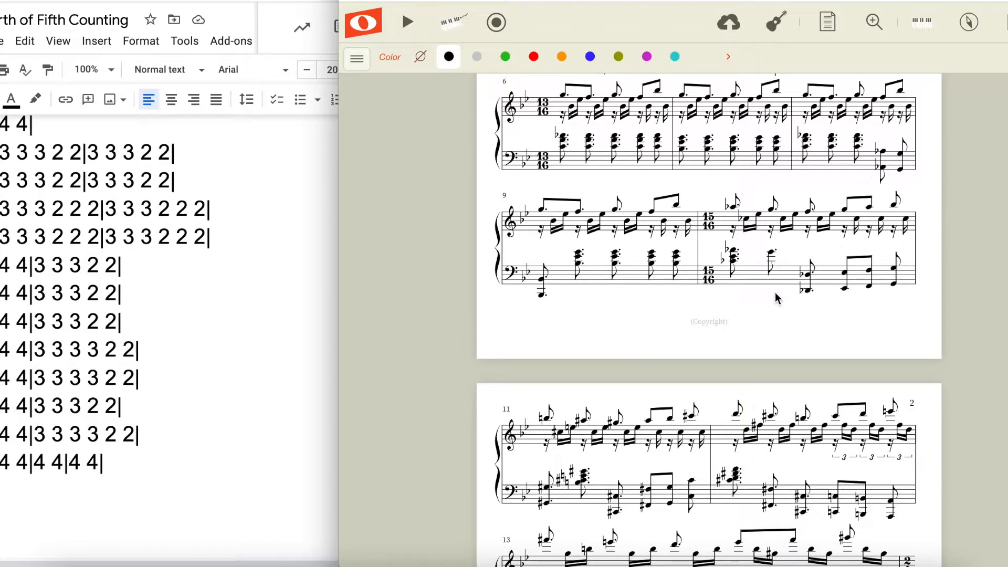
mouse_move(200, 195)
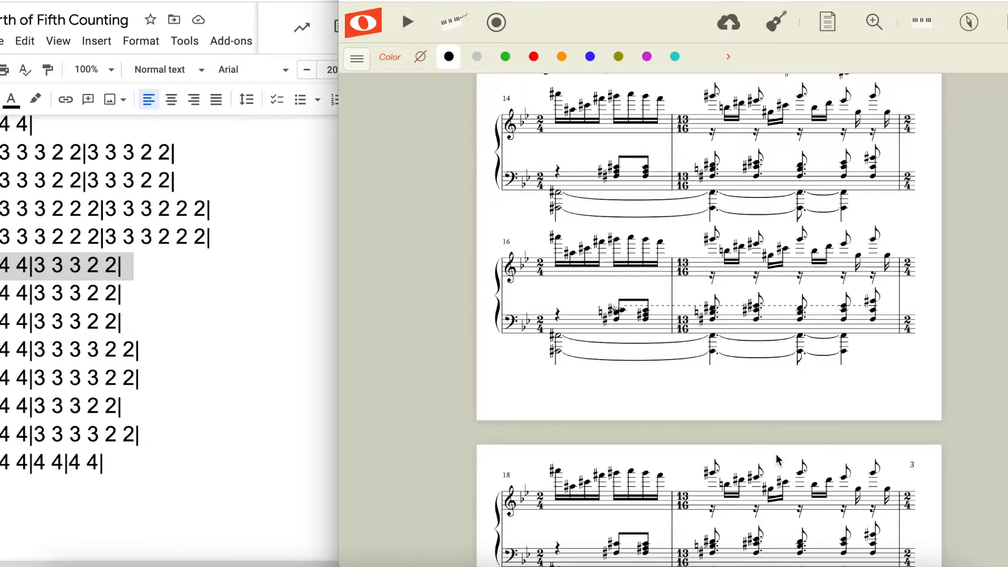
mouse_move(324, 478)
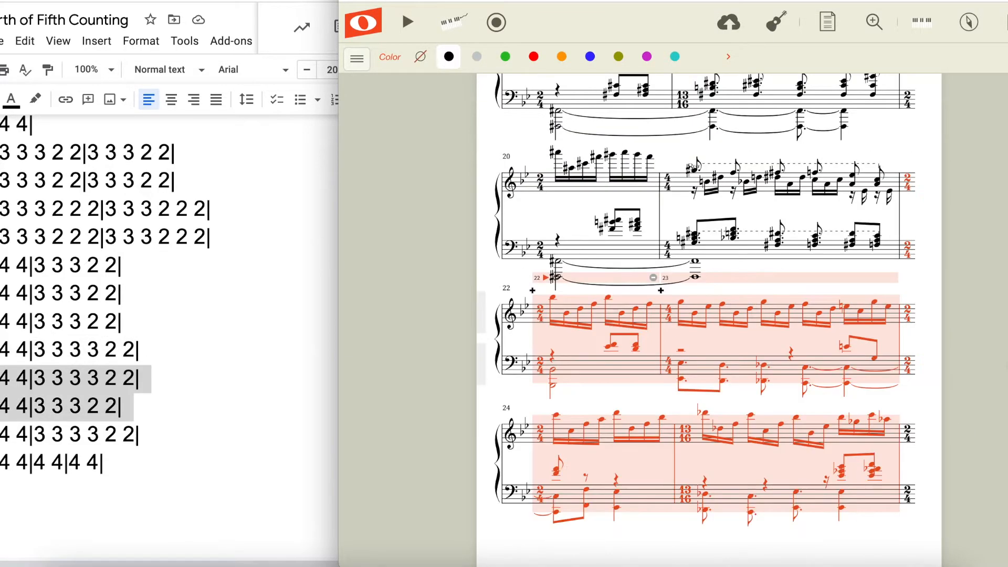
scroll(down, 3)
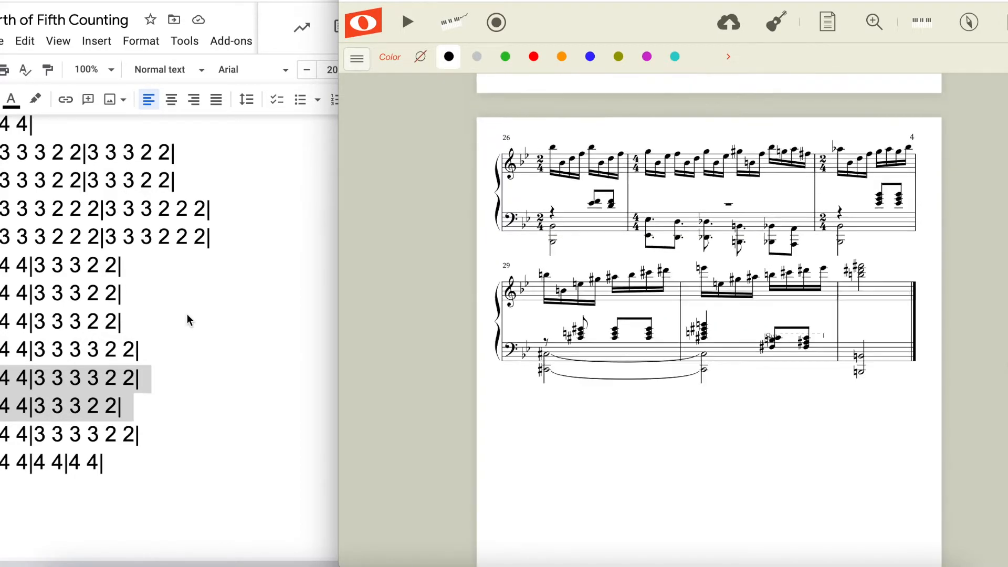
scroll(down, 3)
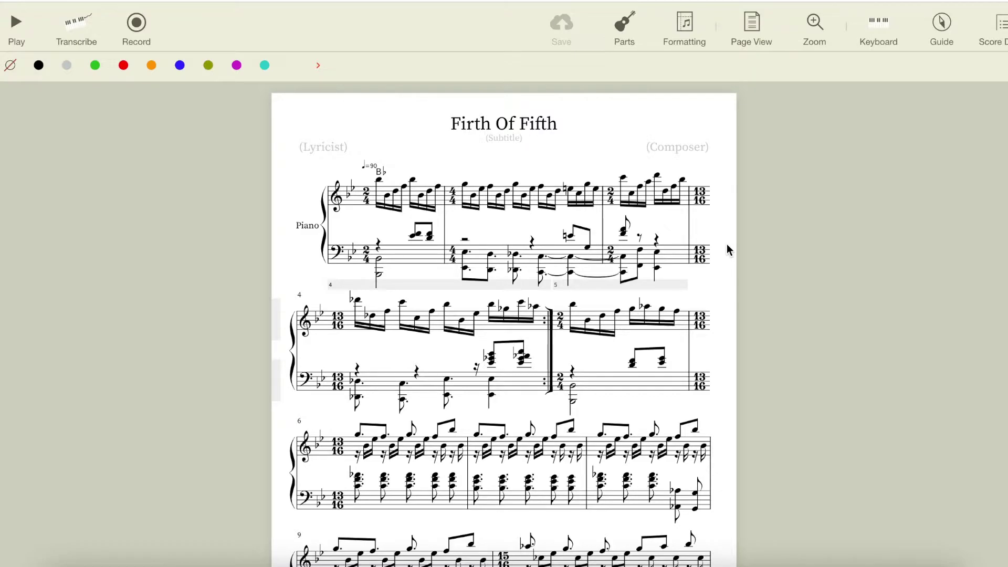
click(417, 232)
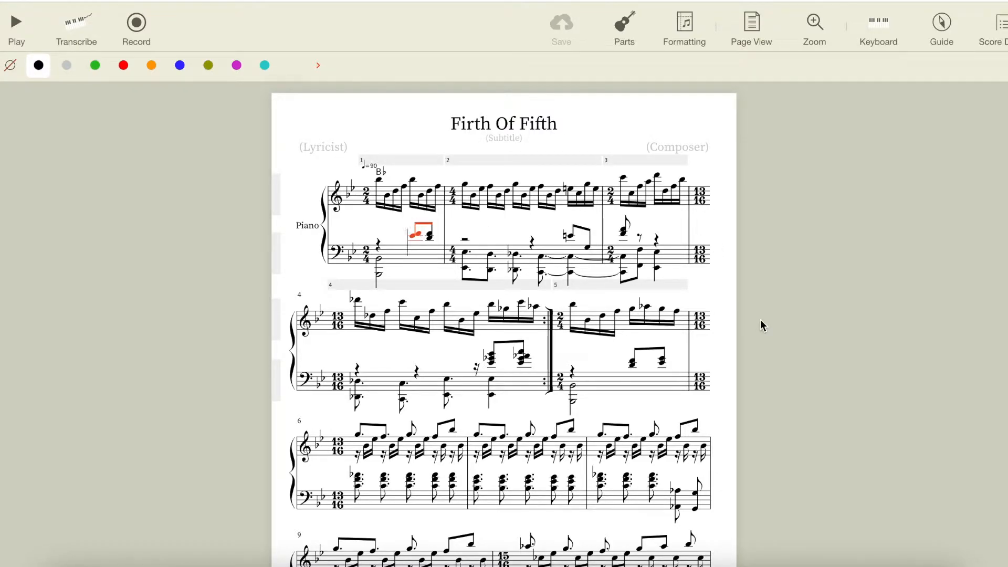
click(466, 186)
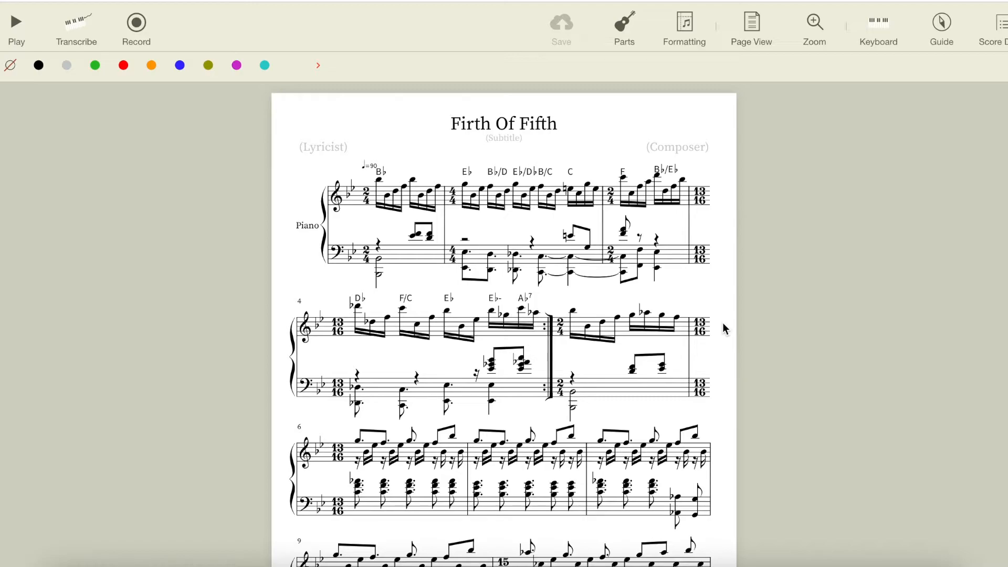
mouse_move(573, 316)
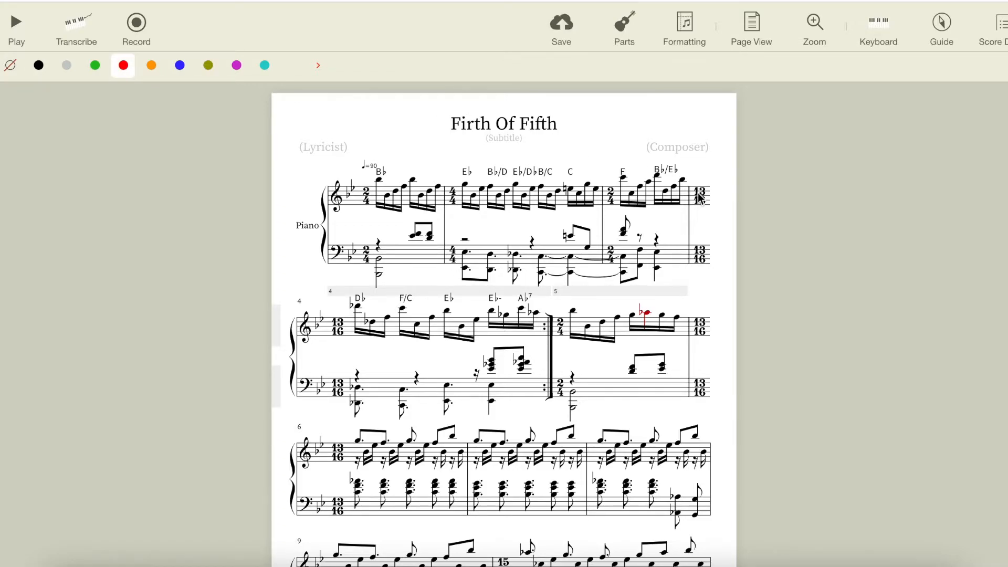
Scroll down and select the first note of measure 6 for chord symbol entry
scroll(down, 3)
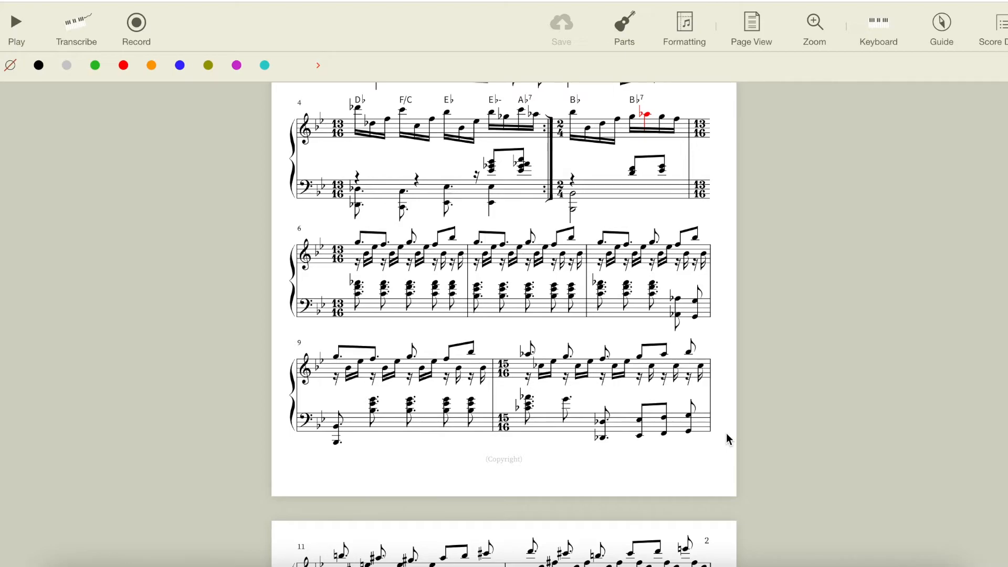
click(357, 243)
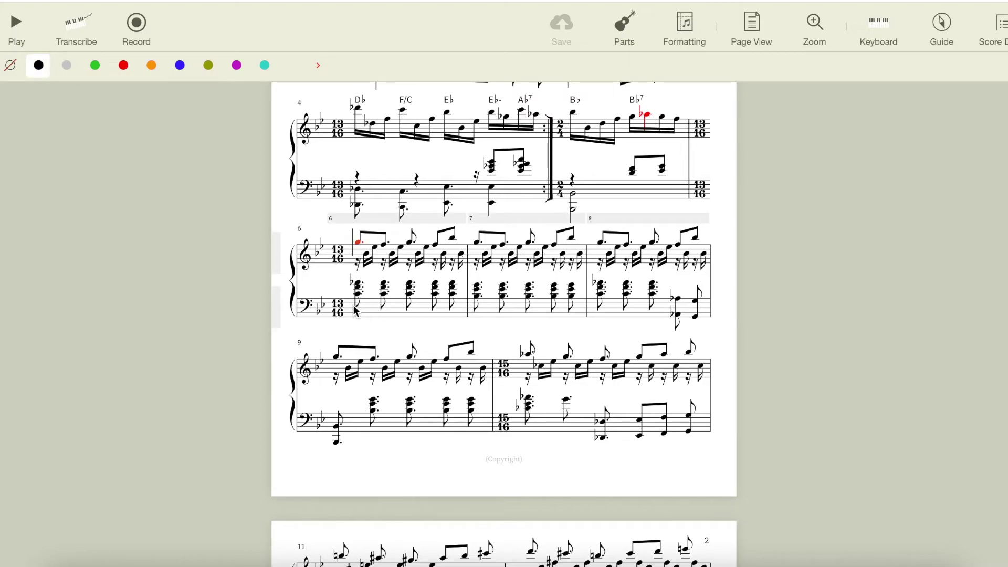
click(356, 289)
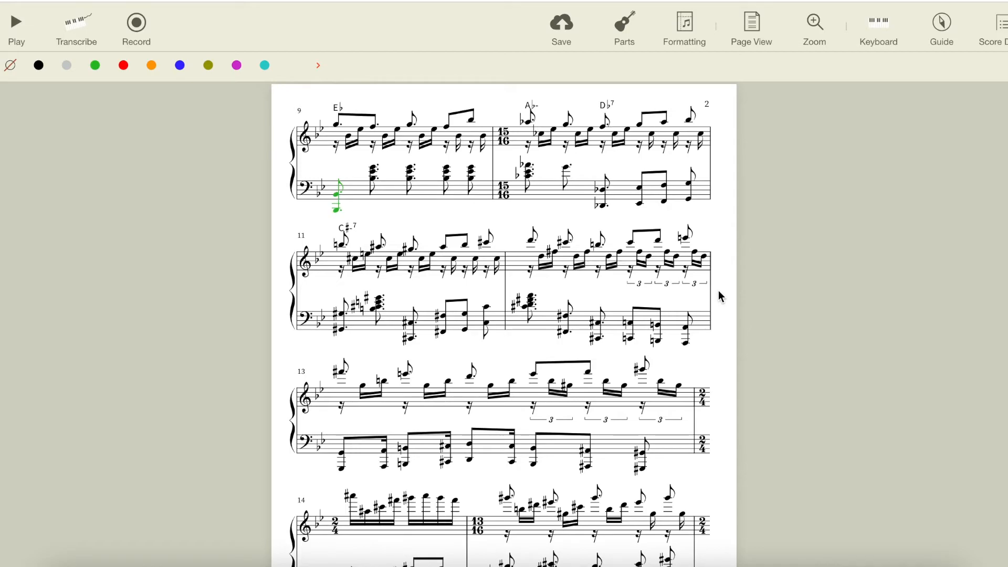
mouse_move(630, 264)
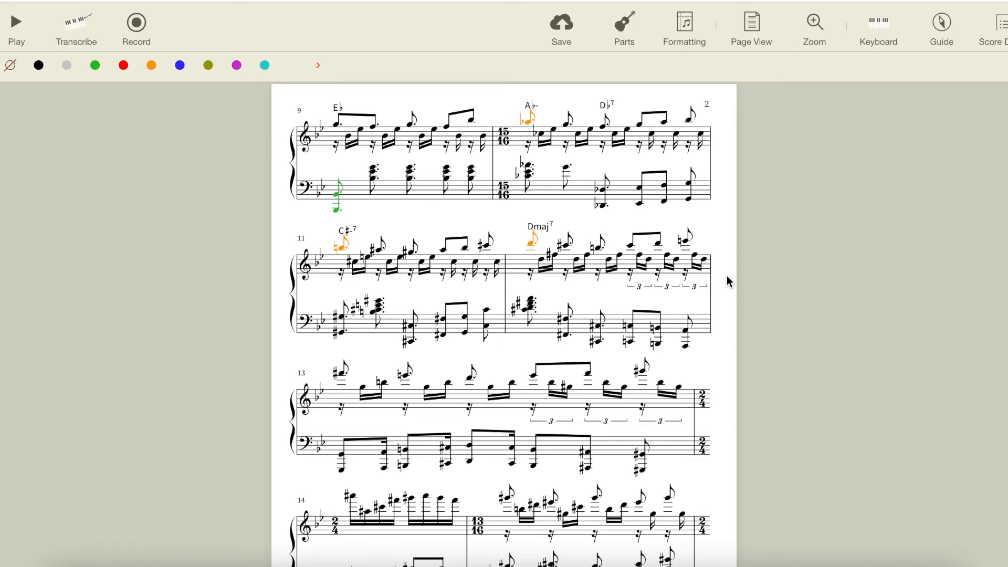
Select measure 13's first note and enter an E chord symbol above it
click(339, 370)
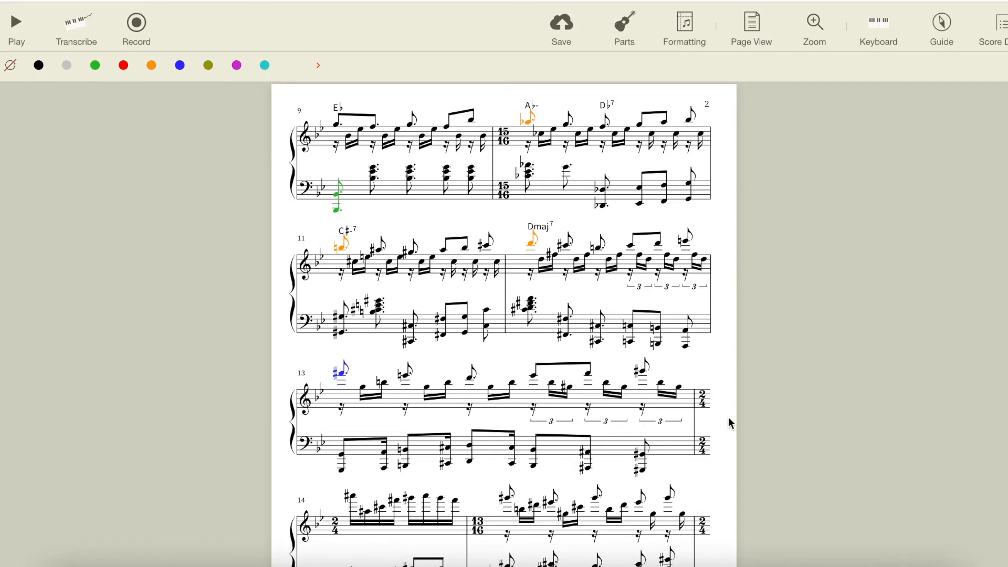
click(443, 449)
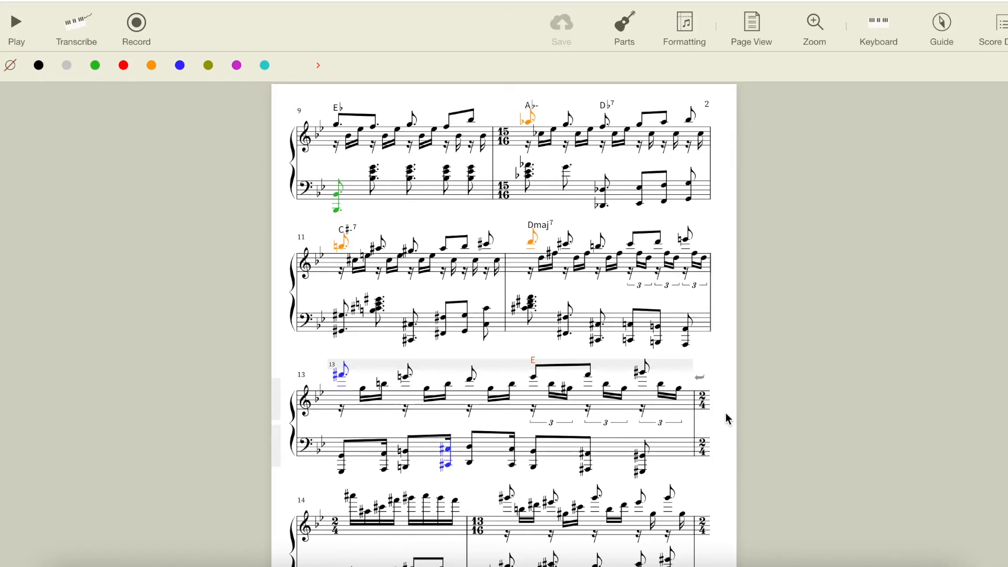
click(533, 449)
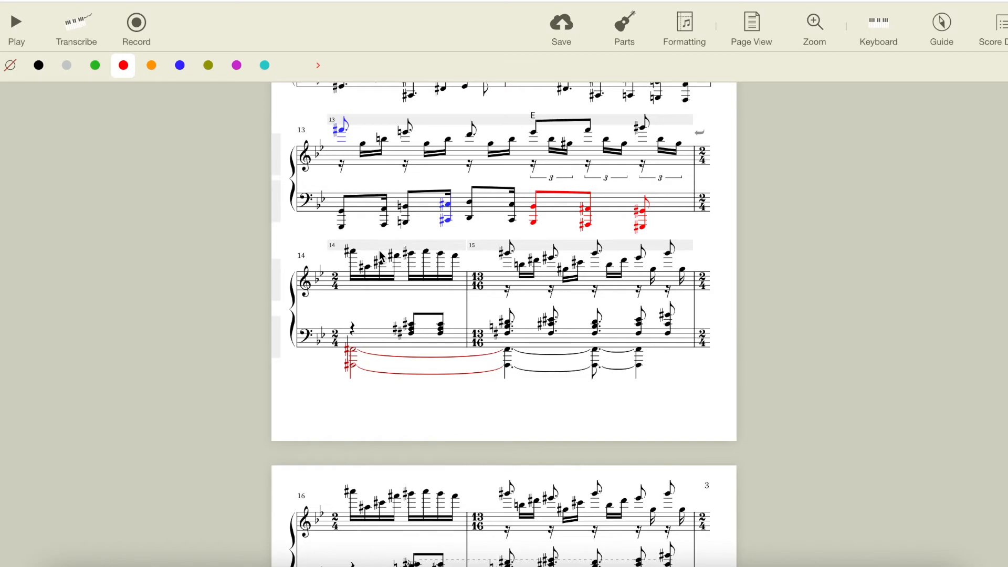
Enter F♯, G♯-, C♯7 over measures 14–15, then G♯- and B♭ over measure 21
click(561, 26)
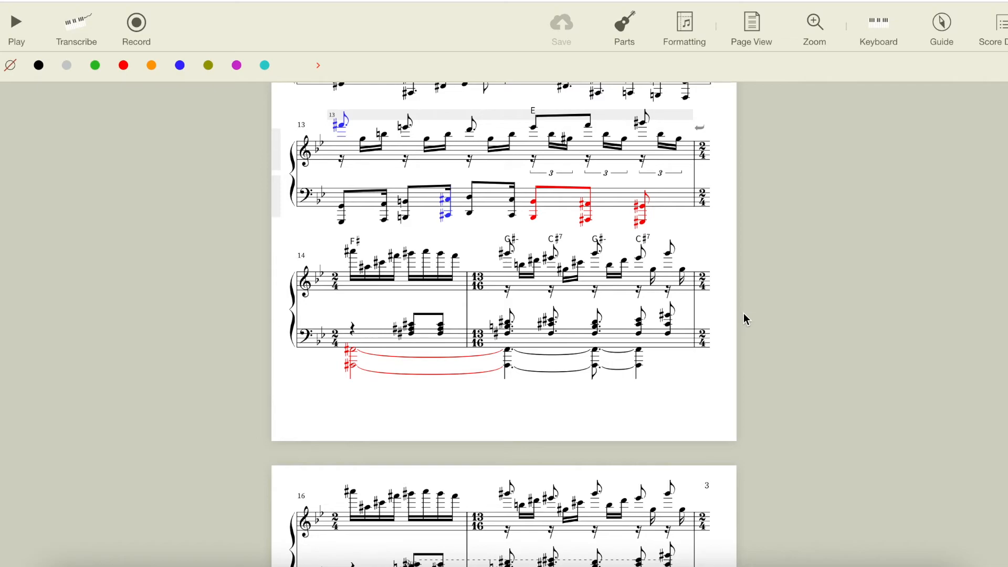
scroll(down, 3)
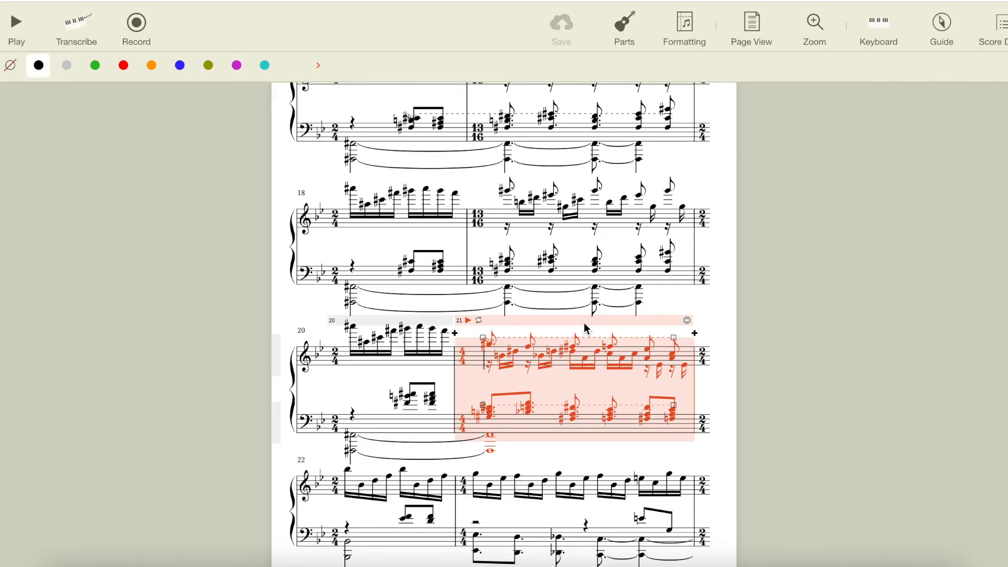
click(716, 399)
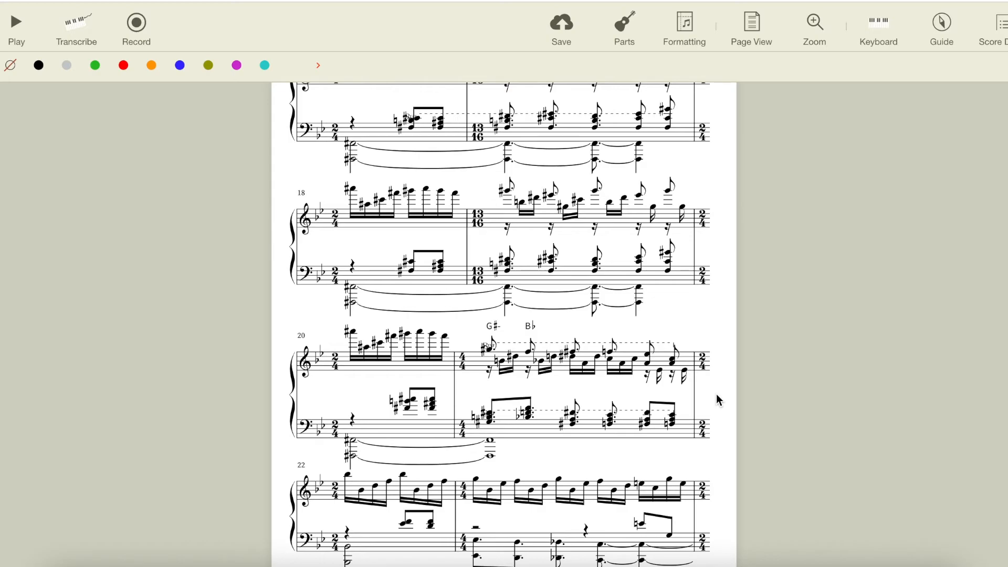
click(581, 360)
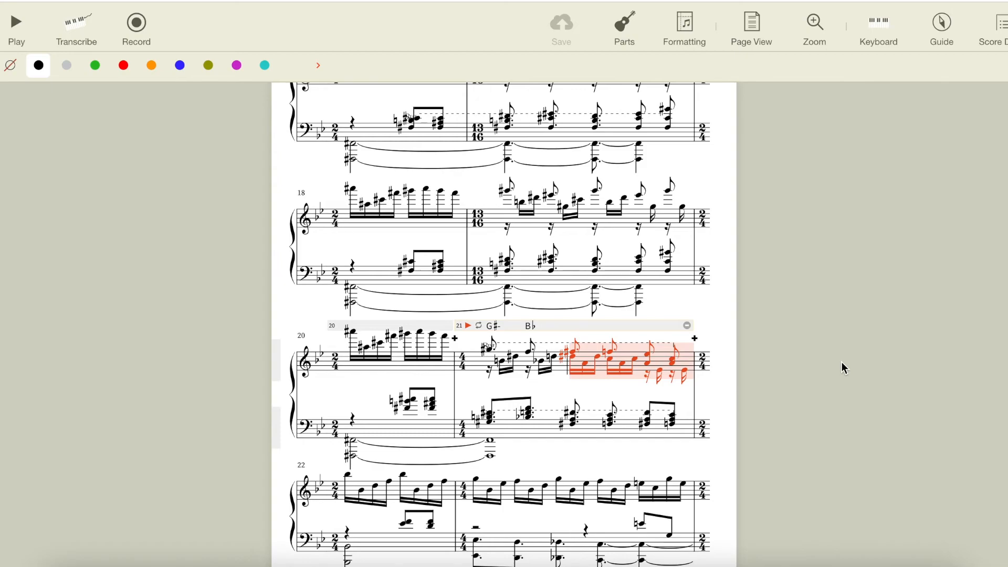
Enter E, E♭, D over measure 27, B♭7 over measure 28, and C♯-7 at measure 29
scroll(down, 3)
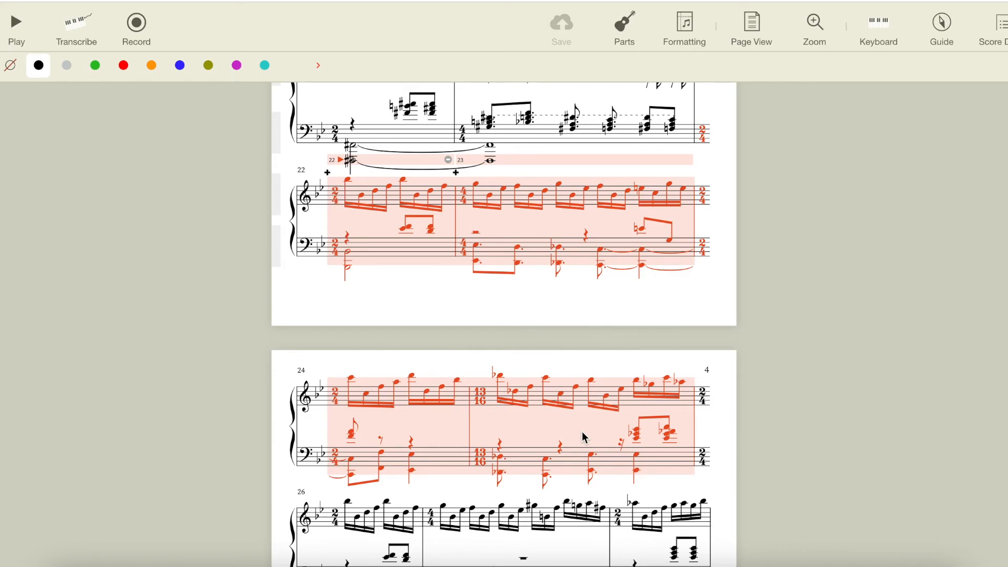
scroll(down, 3)
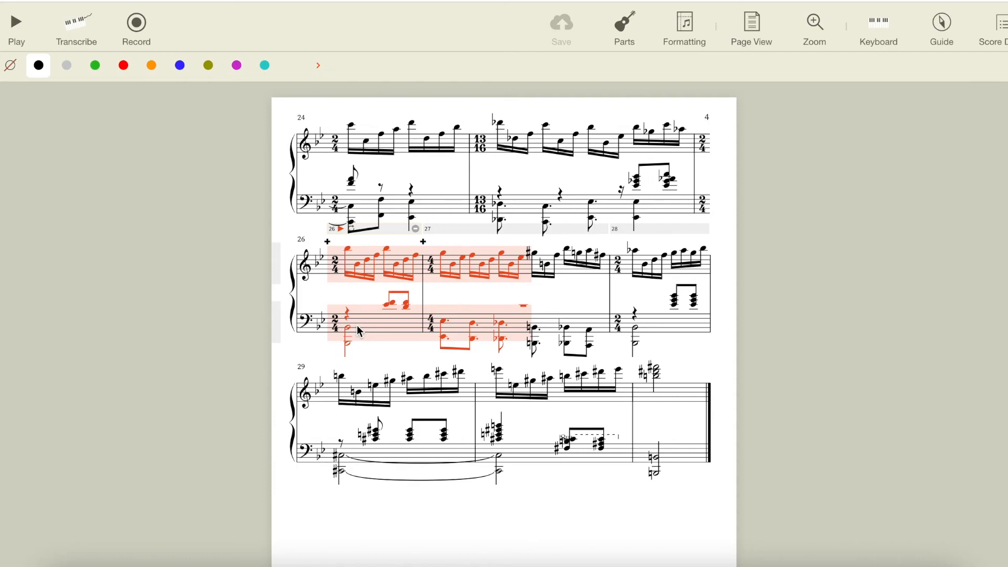
mouse_move(538, 262)
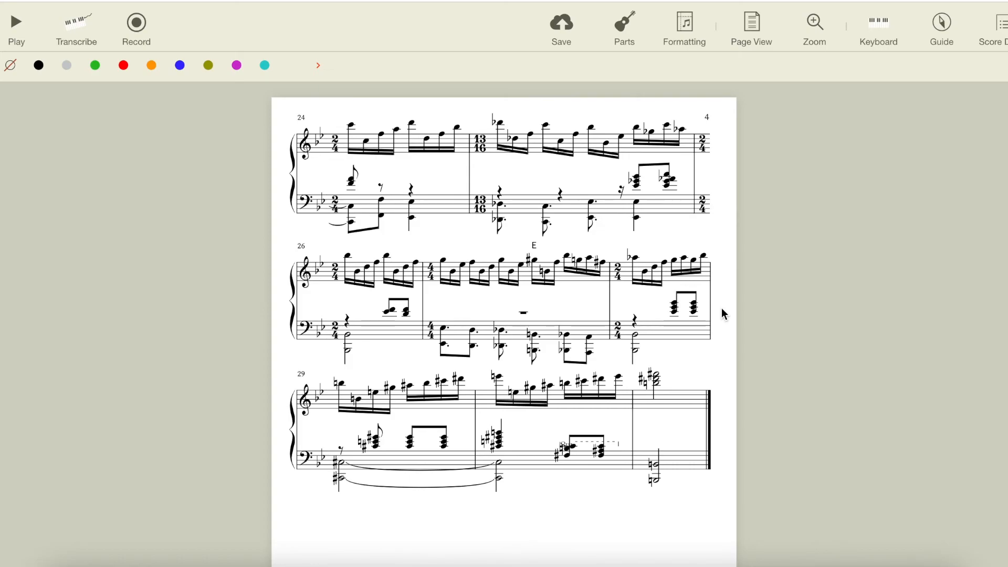
click(571, 263)
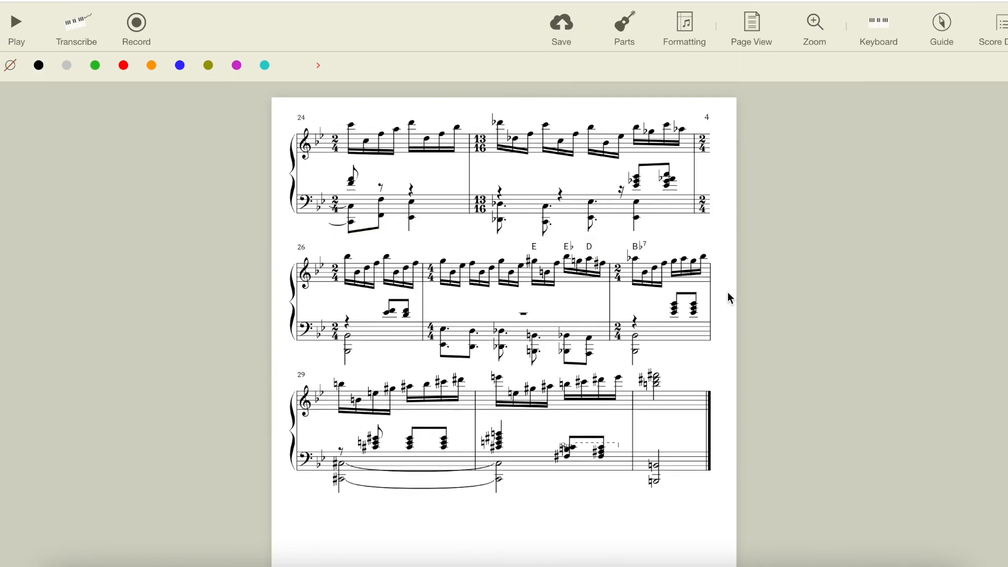
click(340, 386)
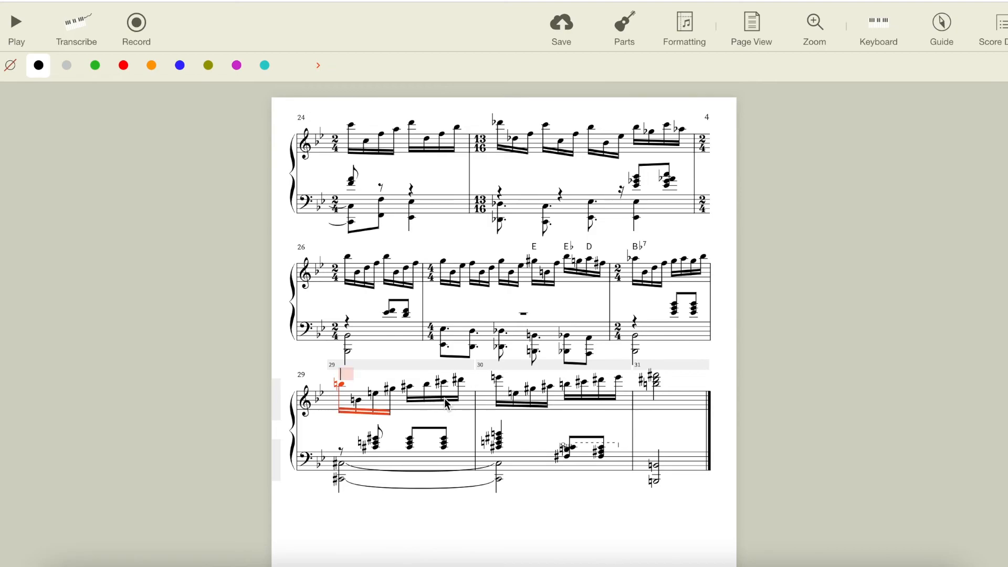
click(668, 270)
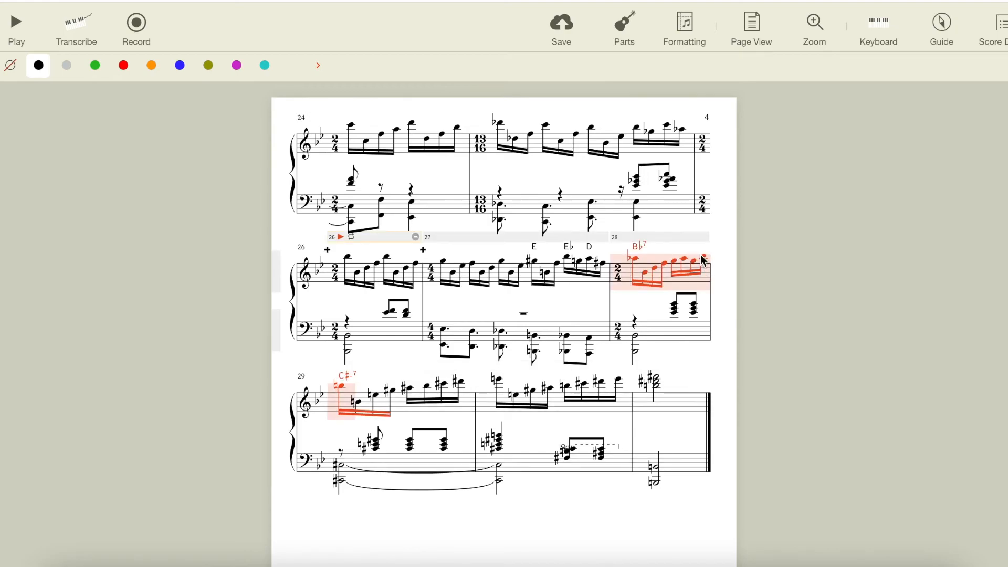